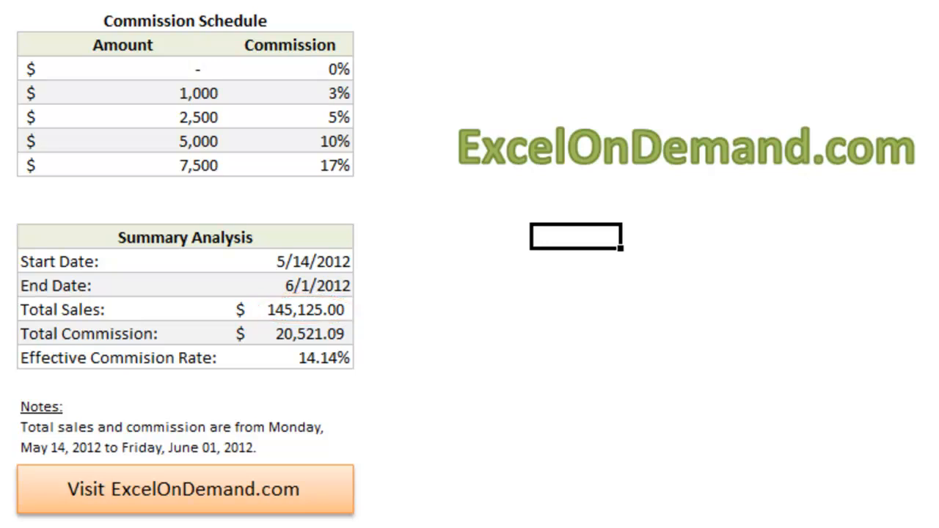
mouse_move(247, 164)
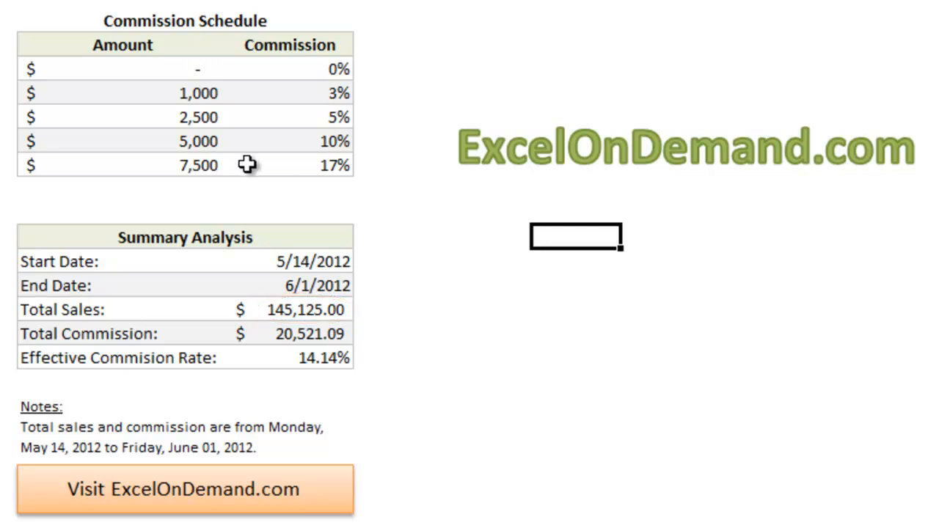
Change the End Date to 6/7/2012 for the 5/20/2012 start period.
click(362, 261)
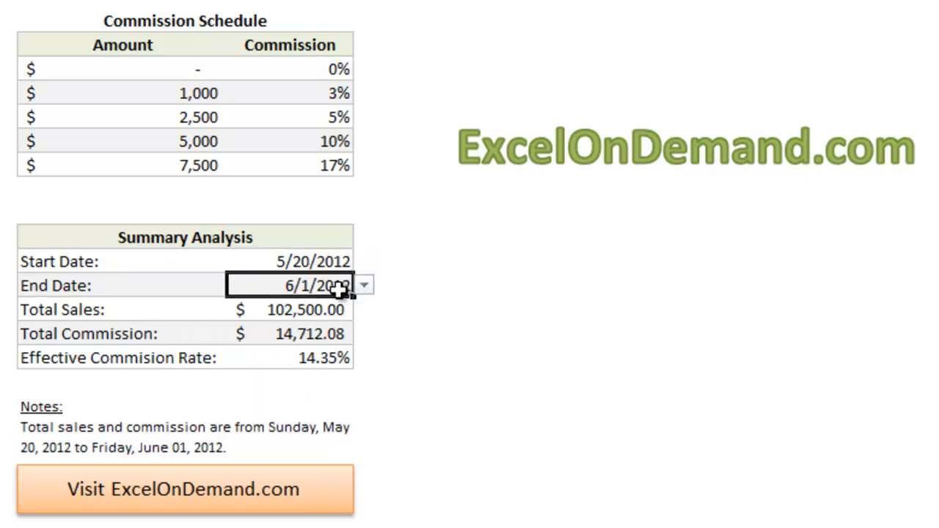
text(6/7/2012)
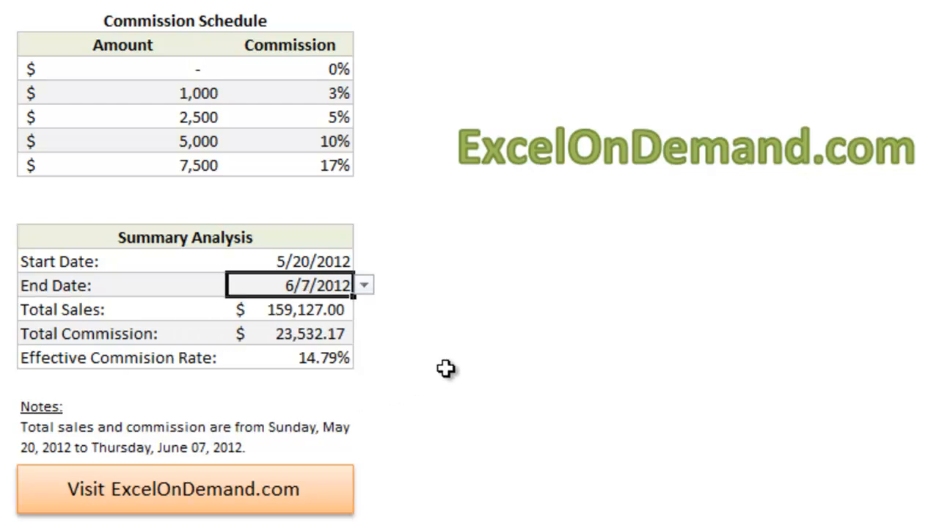
Open the Total Sales cell F16 to show its SUMIF-minus-SUMIF formula.
click(485, 357)
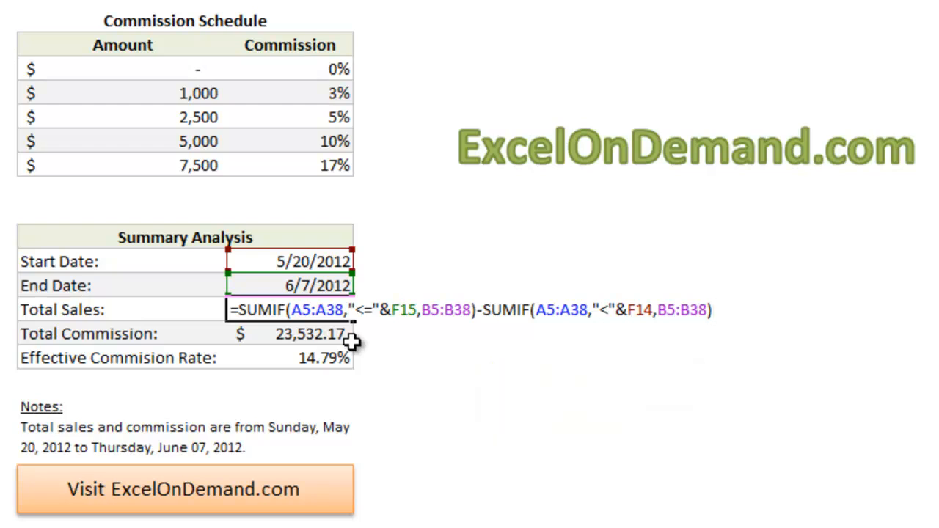
Leave F16 unchanged so it shows $159,127.00, and scroll the sheet left.
click(711, 310)
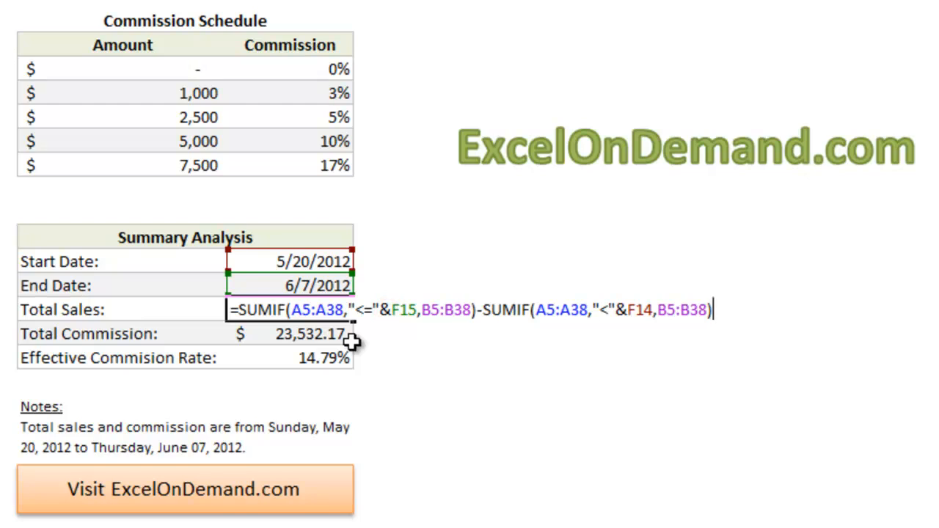
scroll(left, 3)
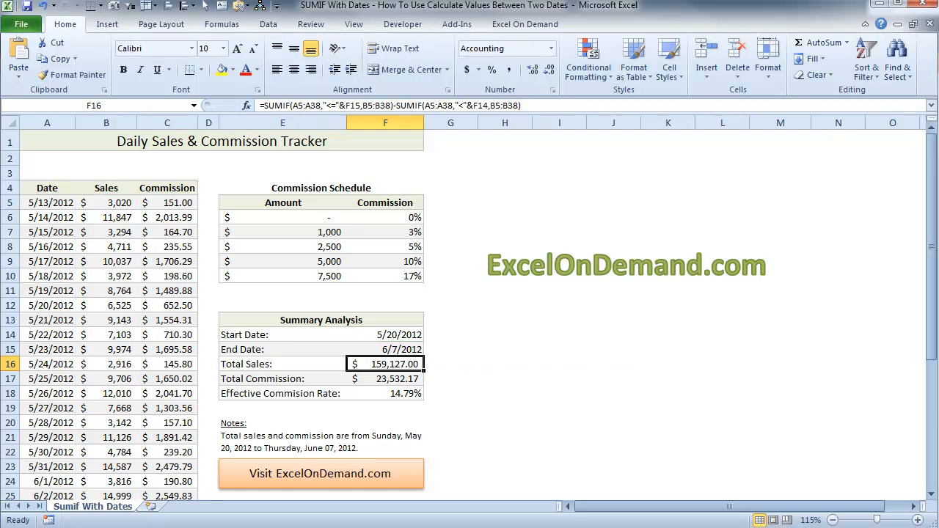
double_click(385, 379)
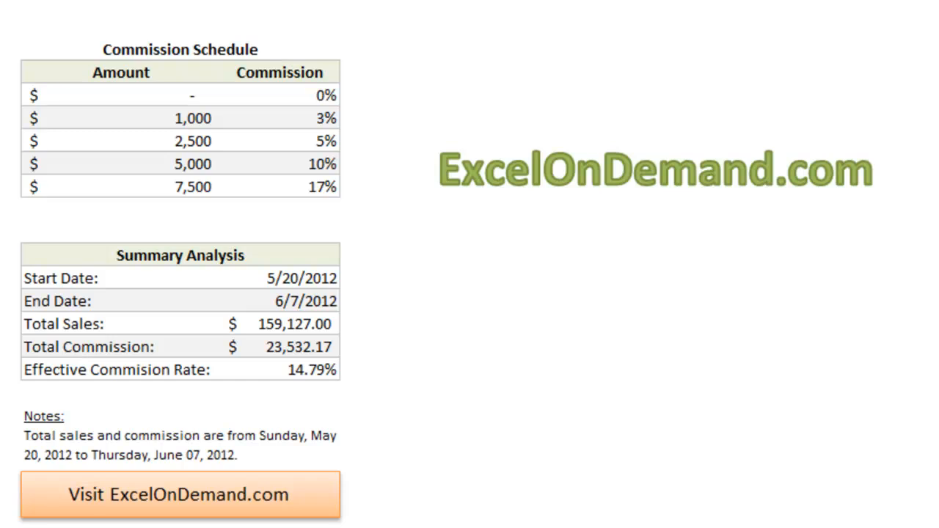
click(279, 346)
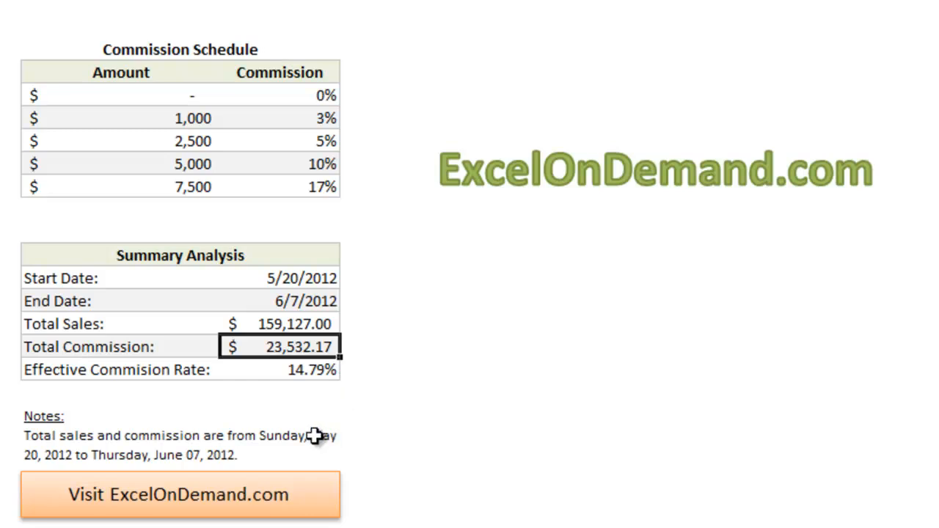